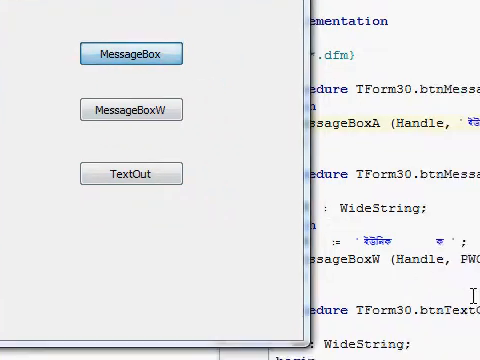
Test the ANSI message box (shows question marks) and the wide message box (shows Unicode correctly).
{"action": "left_click", "coordinate": [130, 108]}
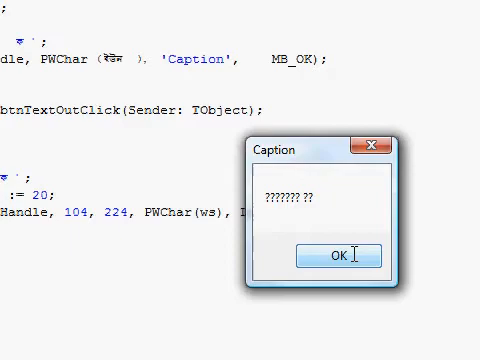
{"action": "left_click", "coordinate": [340, 256]}
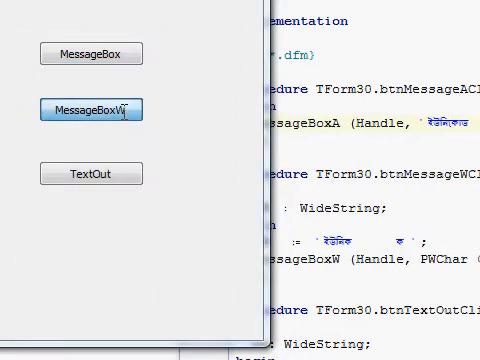
{"action": "left_click", "coordinate": [90, 108]}
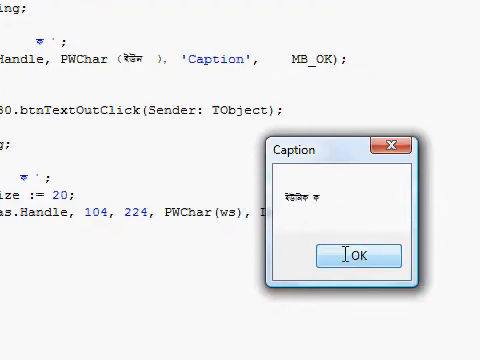
{"action": "left_click", "coordinate": [356, 256]}
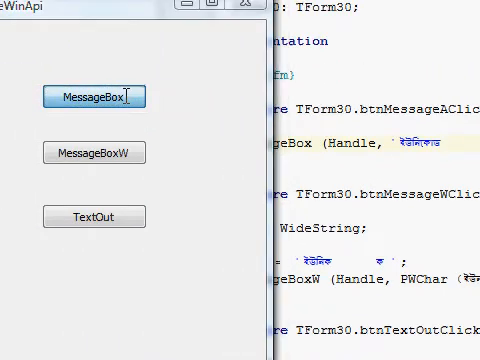
Retest the plain message box, then select the ws variable in btnMessageWClick to rename it as a Unicode-named string.
{"action": "left_click", "coordinate": [94, 96]}
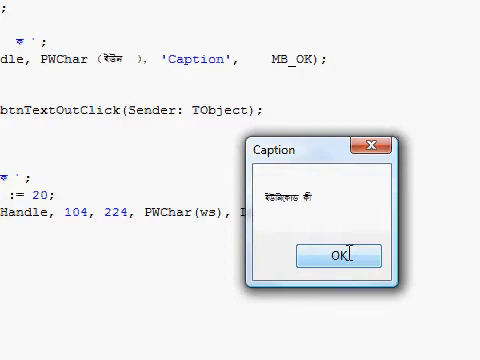
{"action": "left_click", "coordinate": [340, 252]}
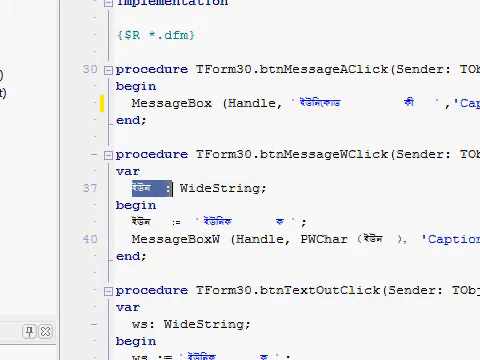
{"action": "left_click", "coordinate": [264, 188]}
{"action": "type", "text": "s"}
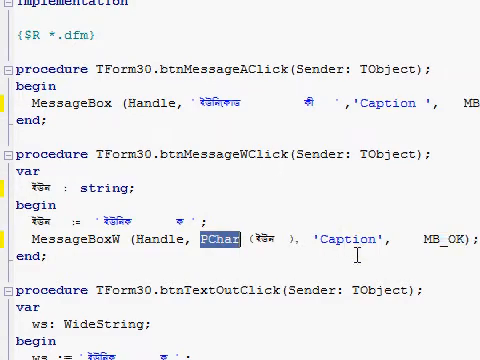
{"action": "scroll", "scroll_direction": "down", "scroll_amount": 3}
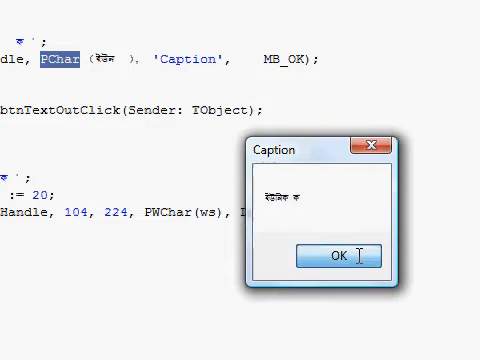
Dismiss the MessageBoxW dialog and draw the Unicode text on the form with the TextOut button.
{"action": "left_click", "coordinate": [340, 256]}
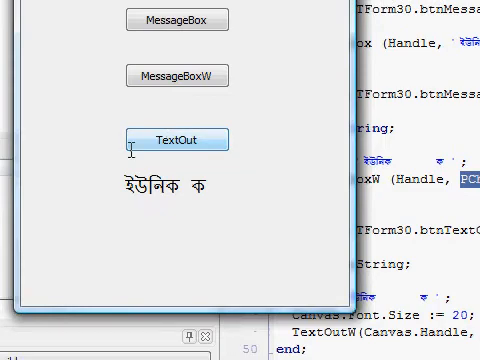
{"action": "left_click", "coordinate": [176, 140]}
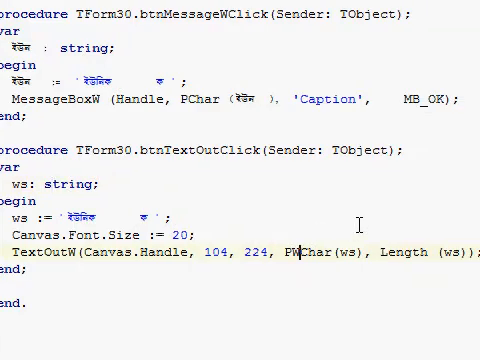
Scroll through btnTextOutClick to review the string variable, plain TextOut call and PChar cast.
{"action": "scroll", "scroll_direction": "right", "scroll_amount": 3}
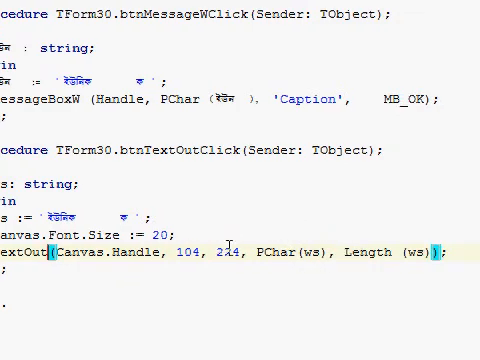
{"action": "scroll", "scroll_direction": "down", "scroll_amount": 3}
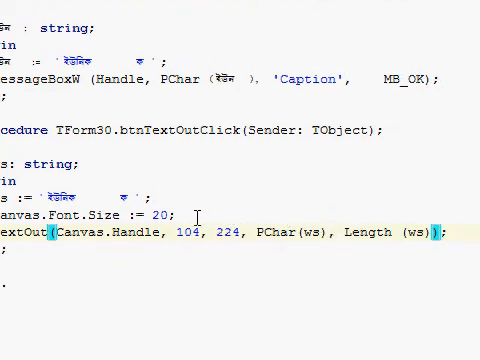